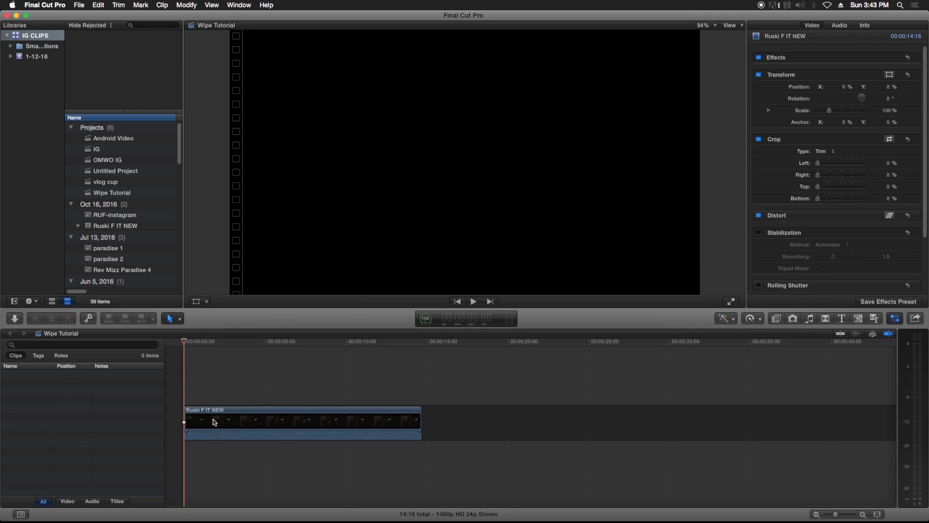
mouse_move(167, 433)
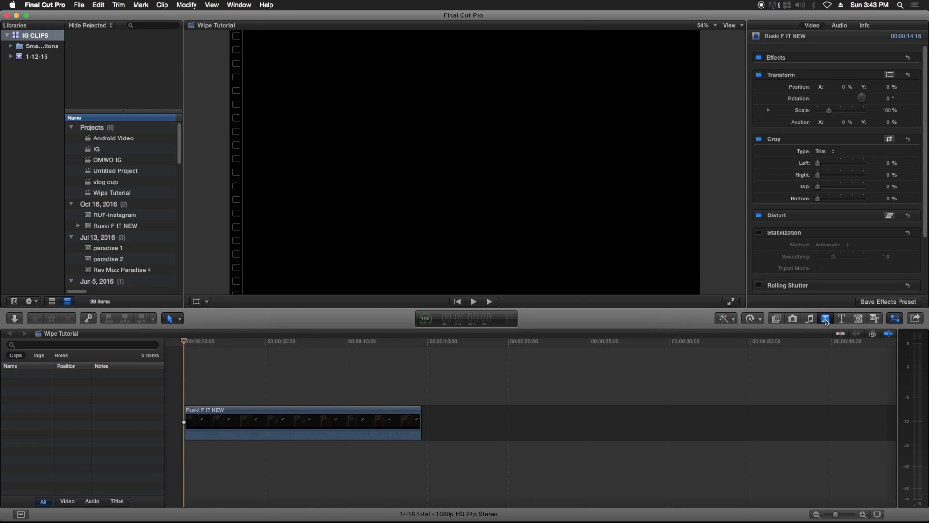
Add a one-second Center wipe from the Wipes category to the start of the Ruski F IT NEW clip
left_click(824, 318)
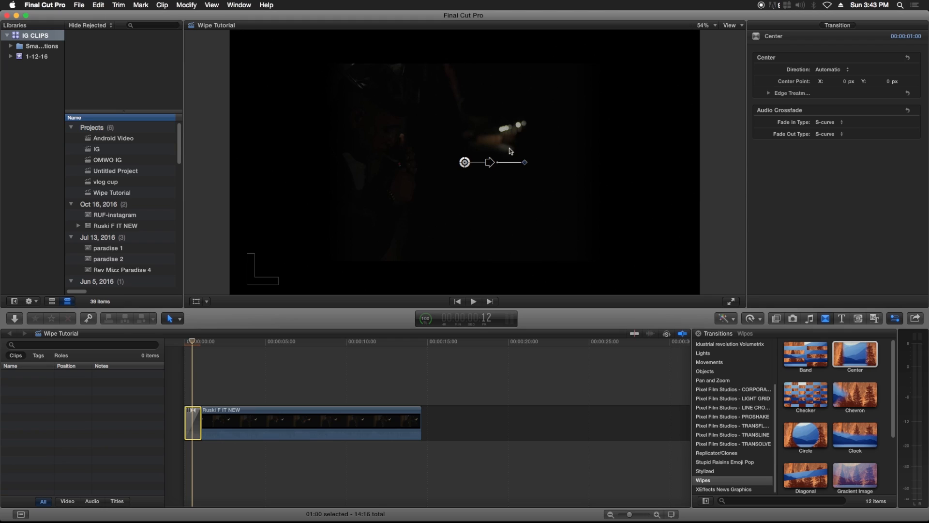
Set the Center wipe's Direction to Open and its Edge Type to Solid Color
left_click(829, 70)
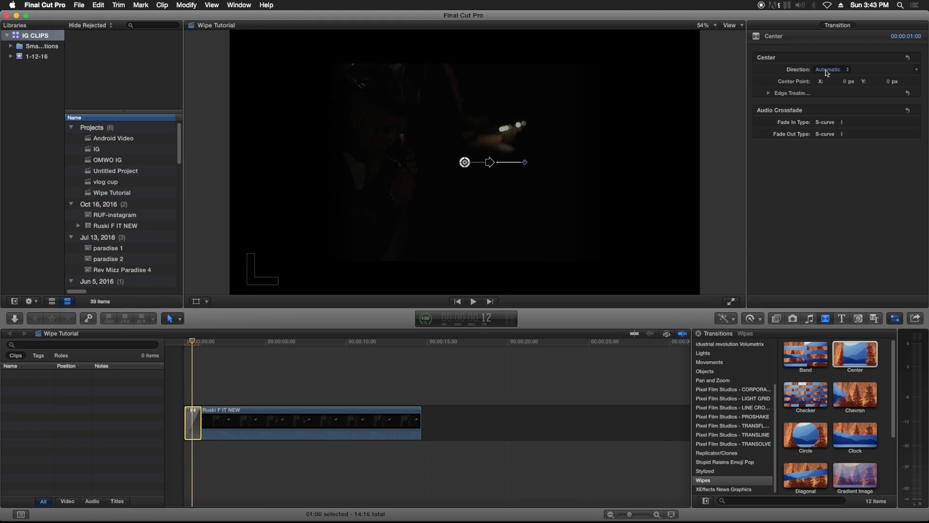
left_click(829, 69)
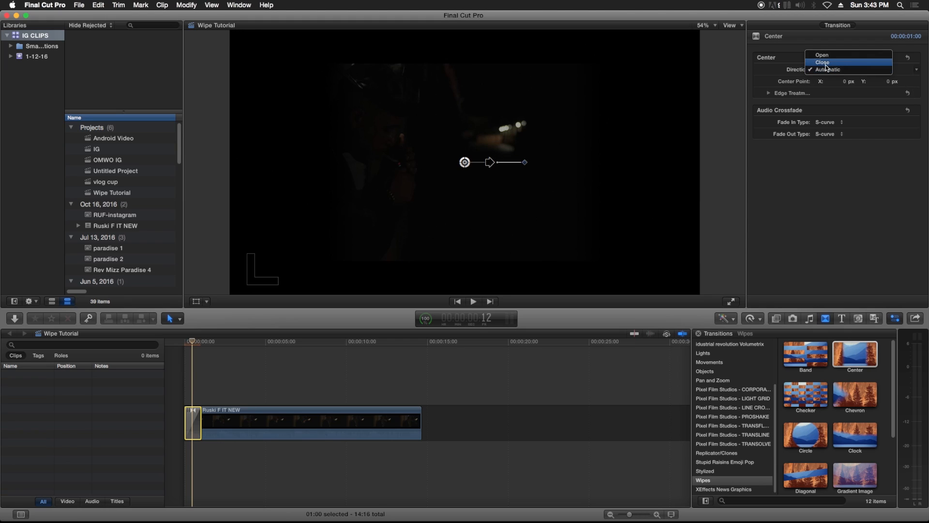
left_click(823, 54)
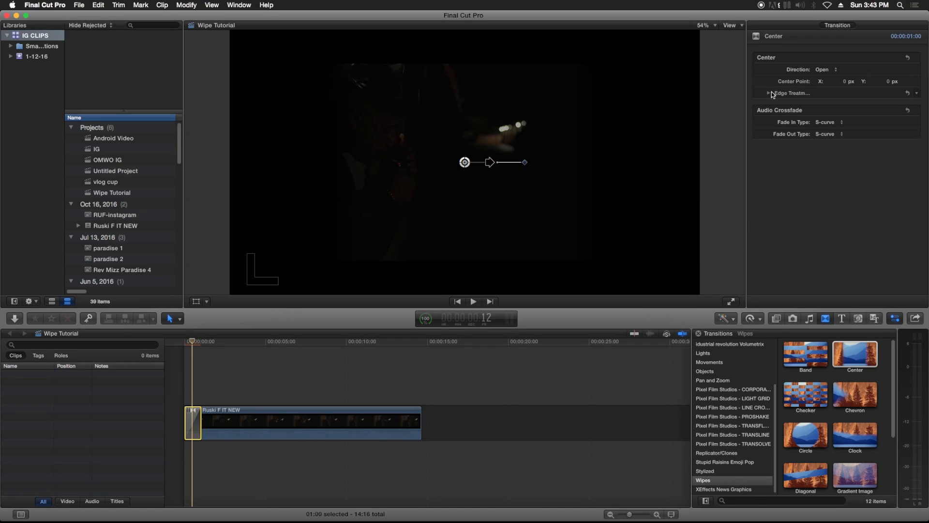
left_click(769, 93)
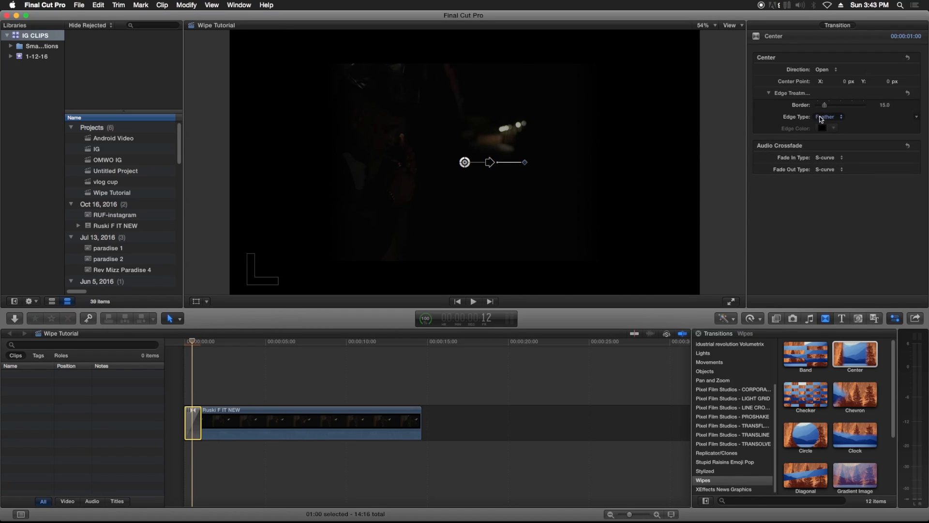
left_click(829, 116)
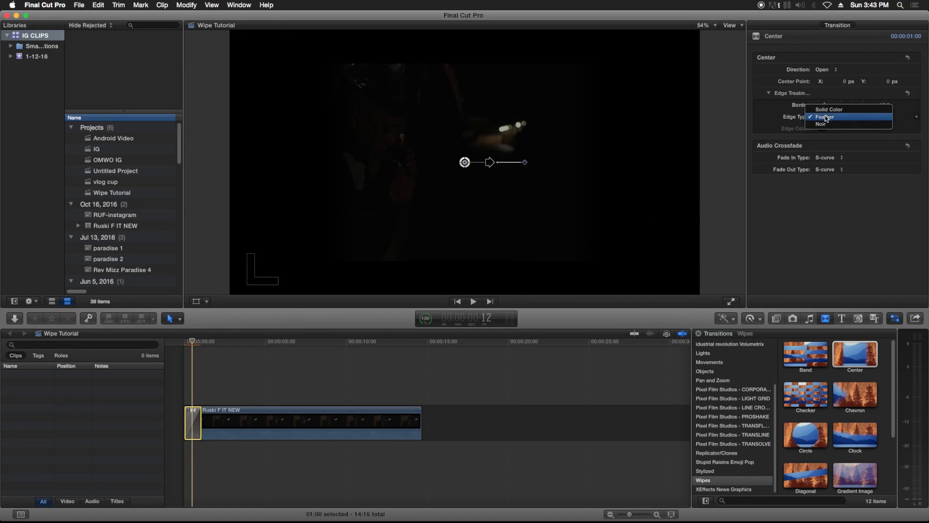
left_click(827, 109)
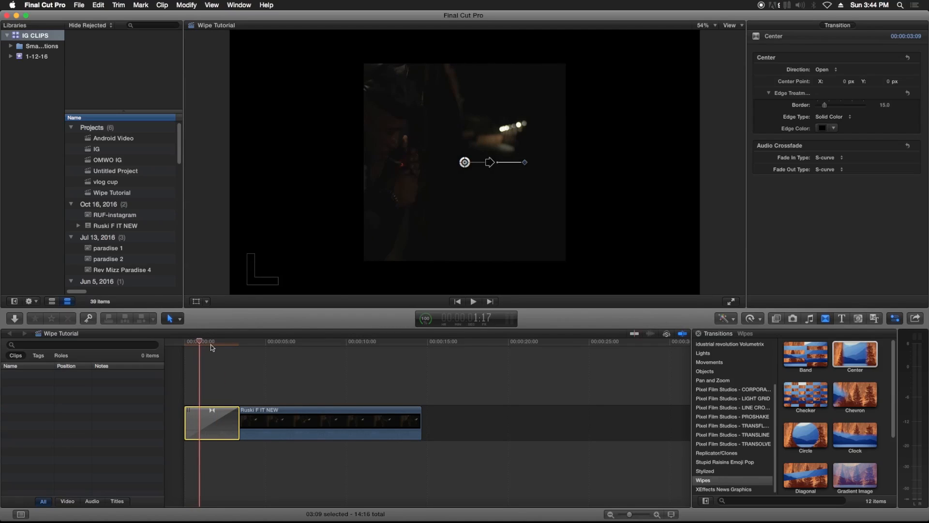
Skim into the wipe and reveal its Edge Color values, all zero (black)
left_click(212, 346)
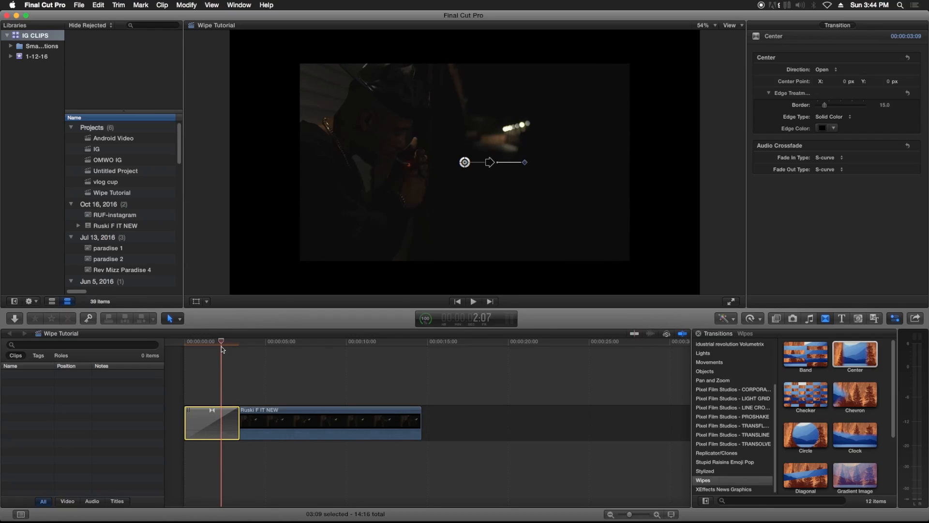
left_click(829, 128)
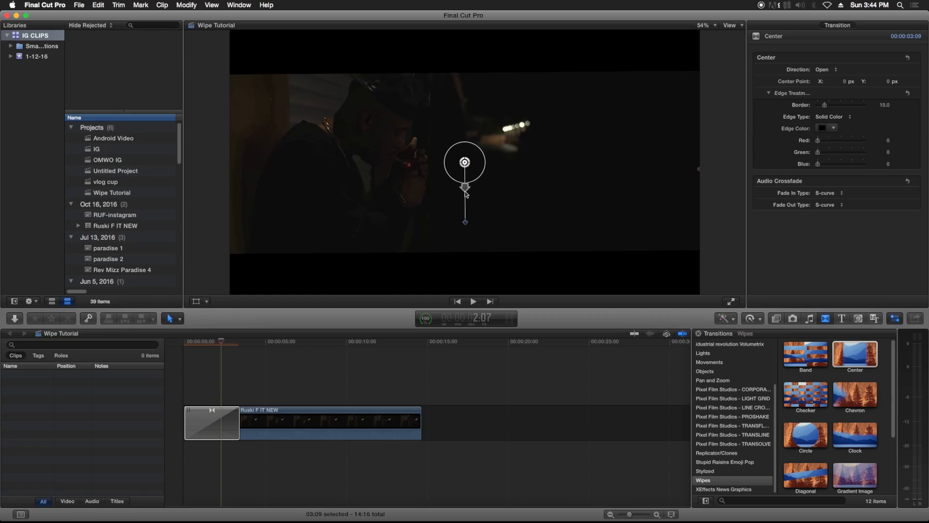
left_click(209, 341)
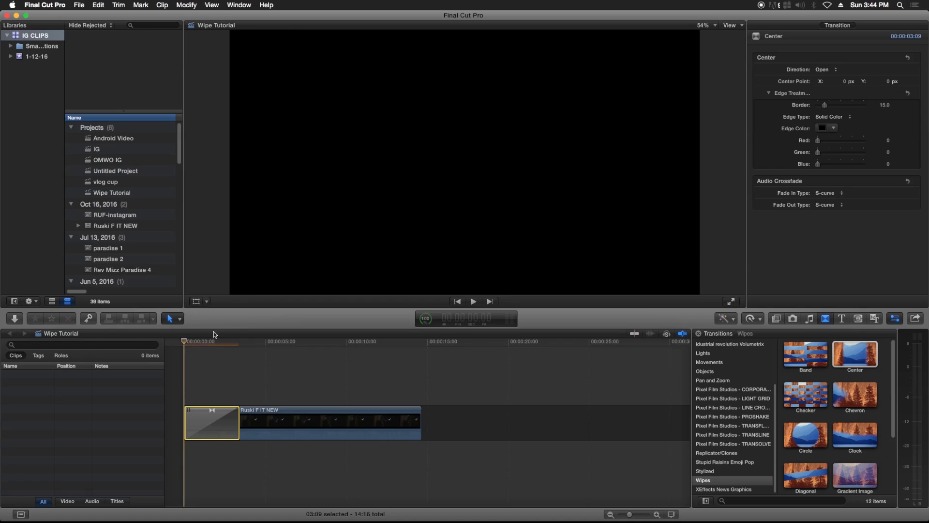
Preview the wipe at several lengths and settle on a duration of 4 seconds 17 frames
left_click(473, 301)
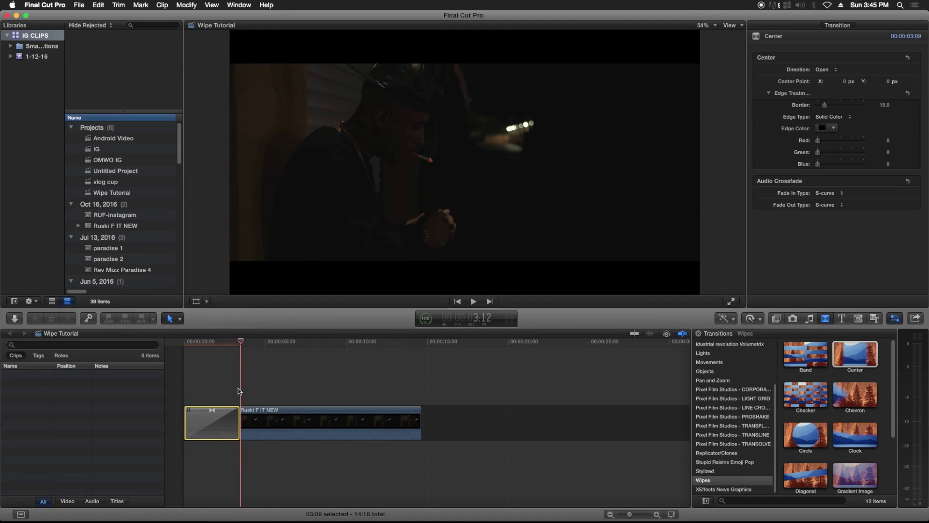
left_click(197, 345)
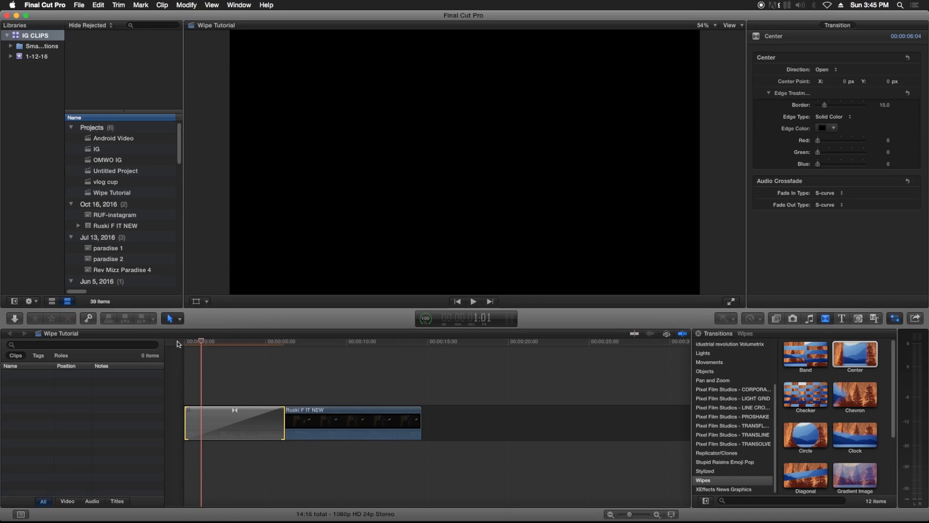
left_click(473, 301)
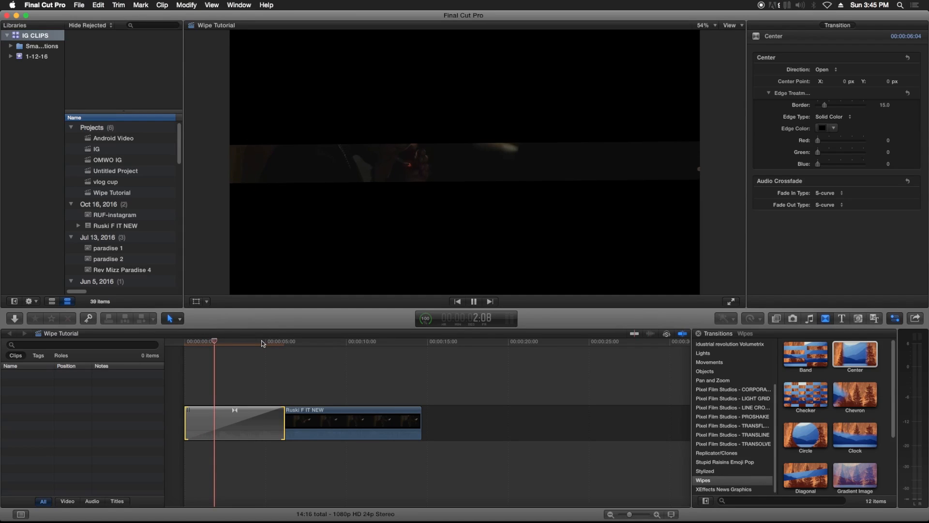
left_click(270, 342)
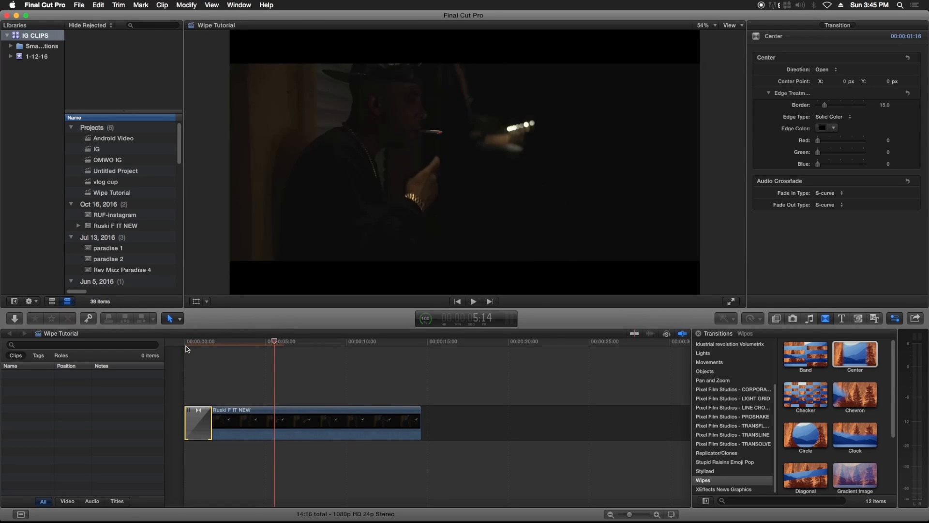
left_click(472, 301)
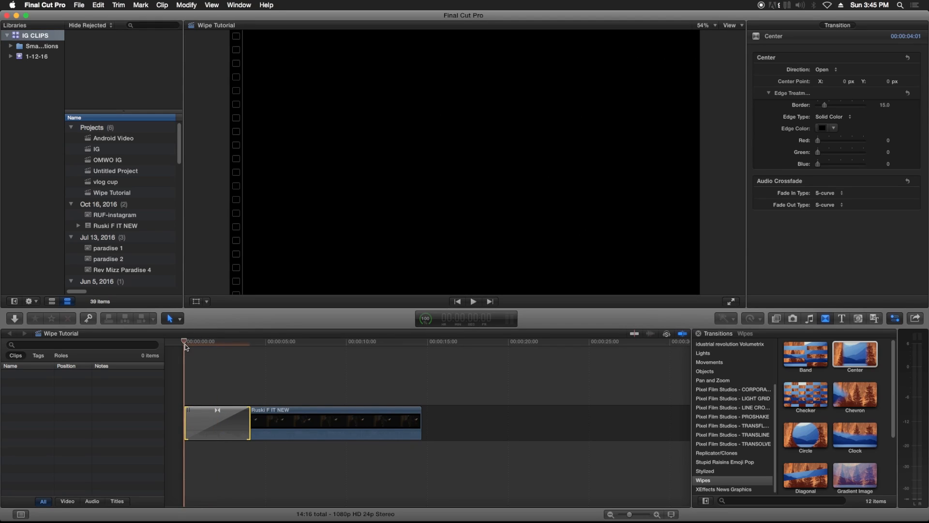
left_click(472, 301)
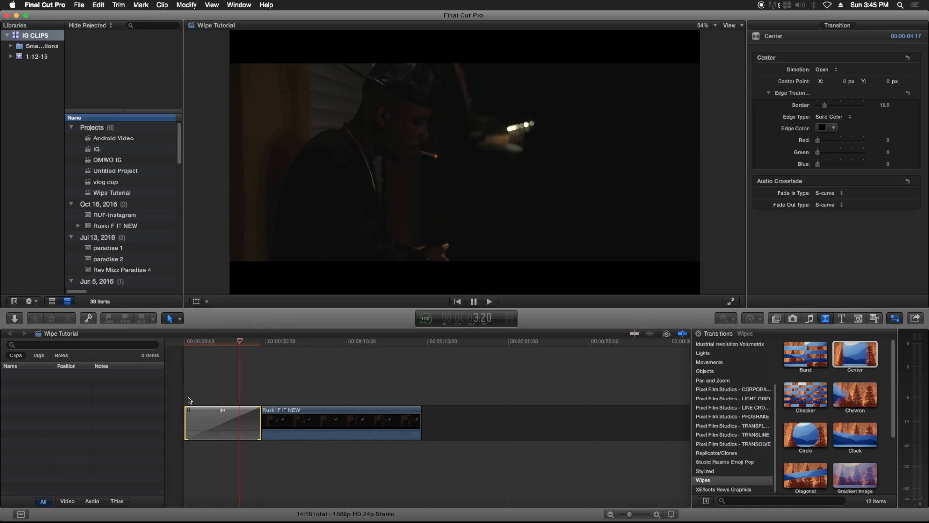
left_click(223, 422)
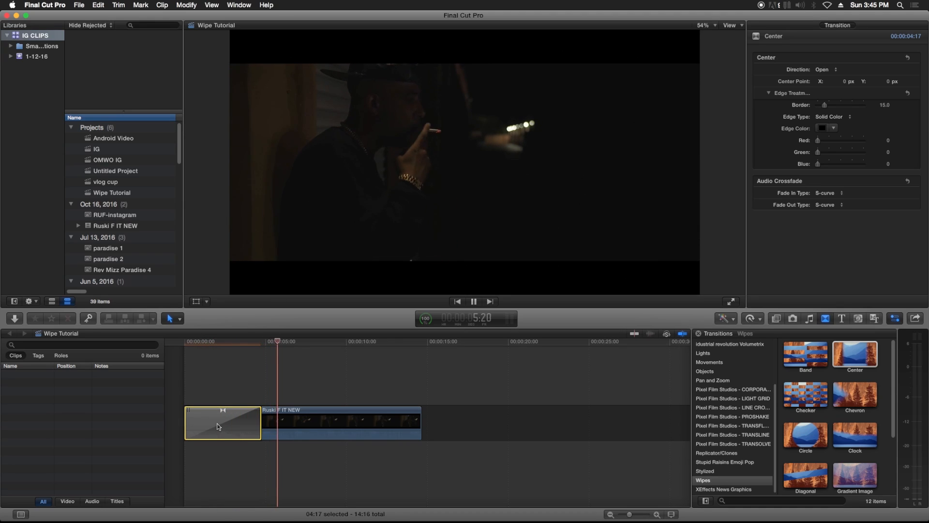
Duplicate the opening Center wipe onto the end of the clip
left_click(472, 301)
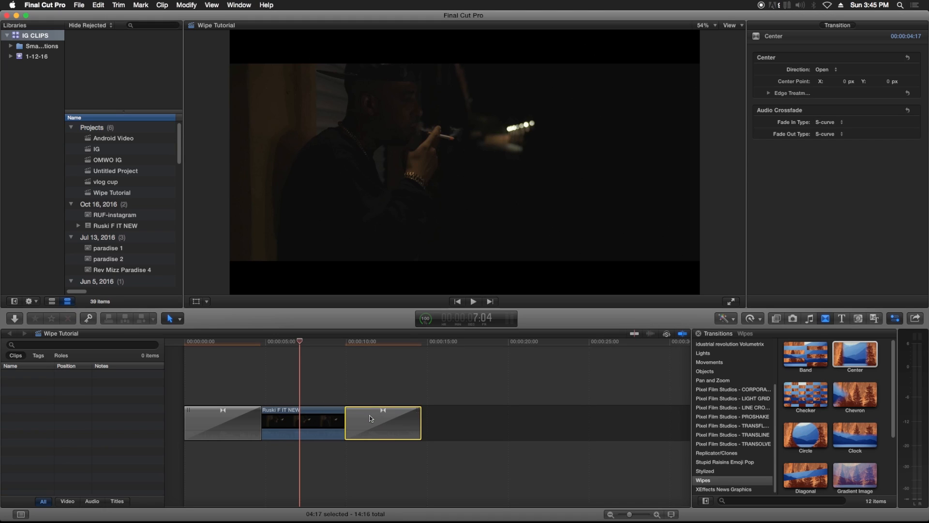
mouse_move(84, 431)
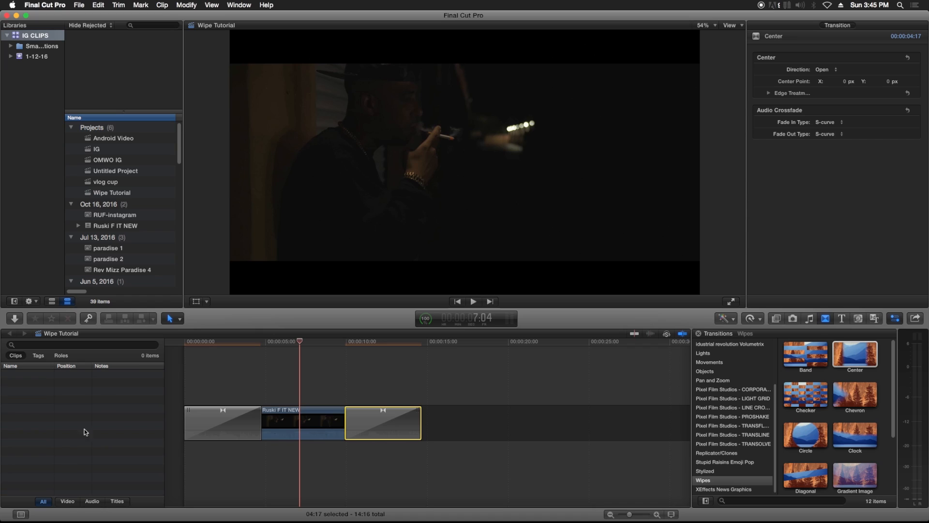
Set the ending Center wipe's Direction to Close and play it back
left_click(827, 70)
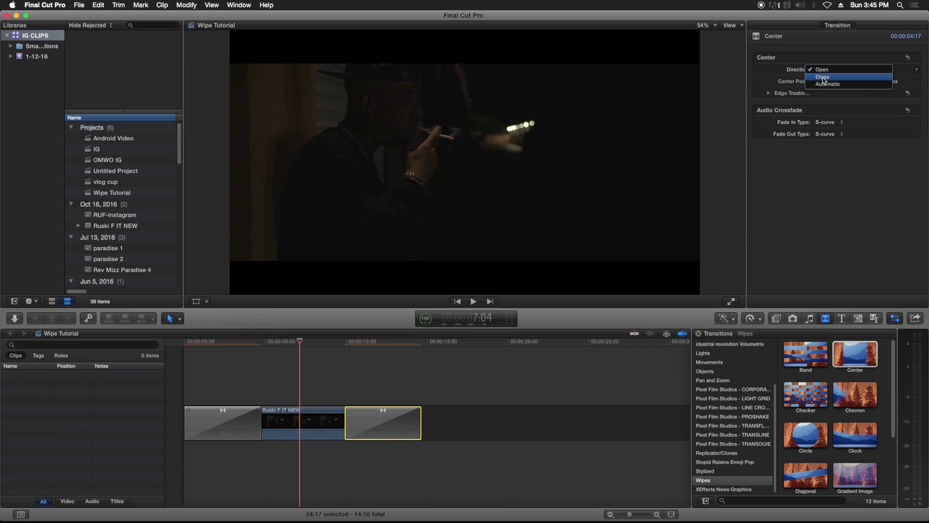
left_click(823, 77)
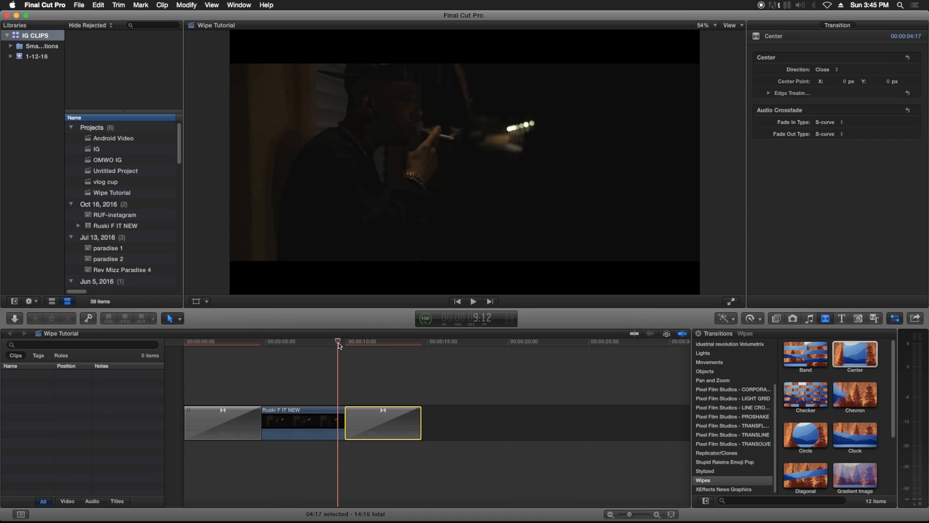
left_click(473, 301)
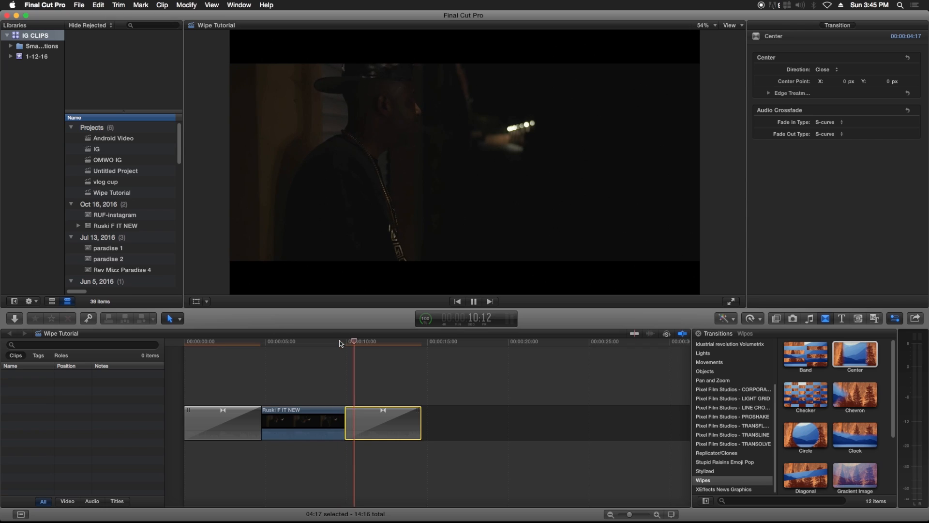